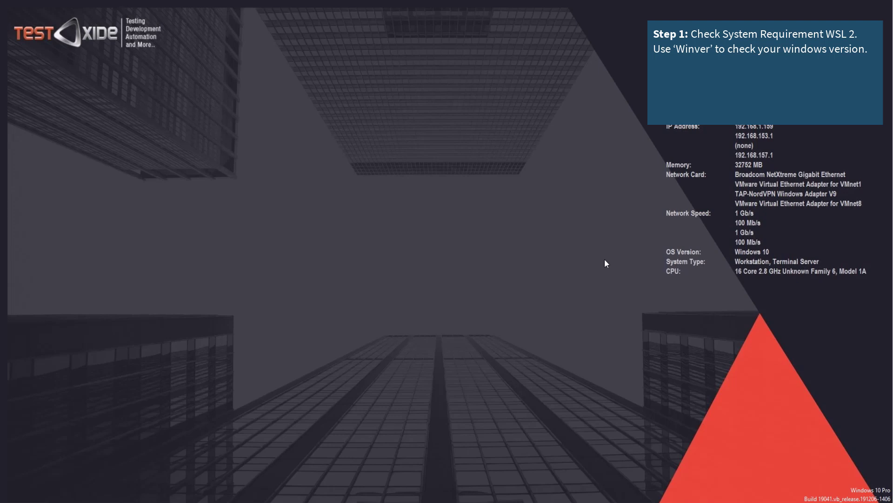
Check the Windows version information from the Run prompt.
key(Win+r)
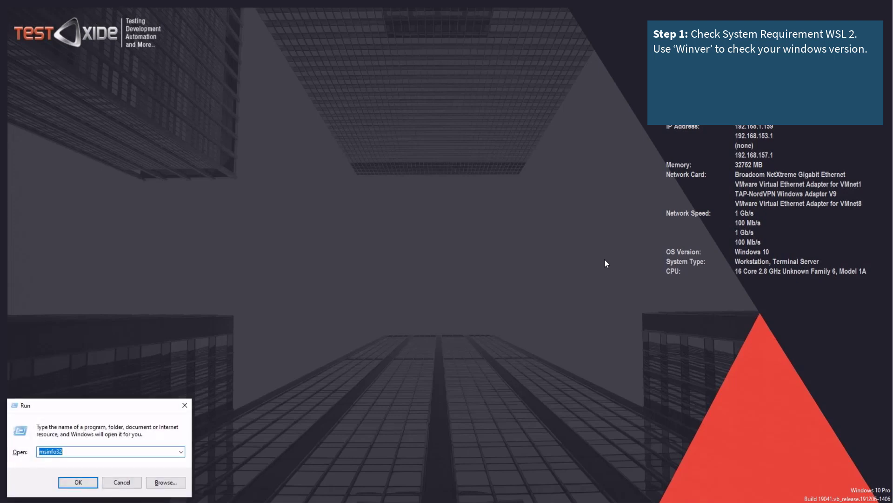
click(78, 482)
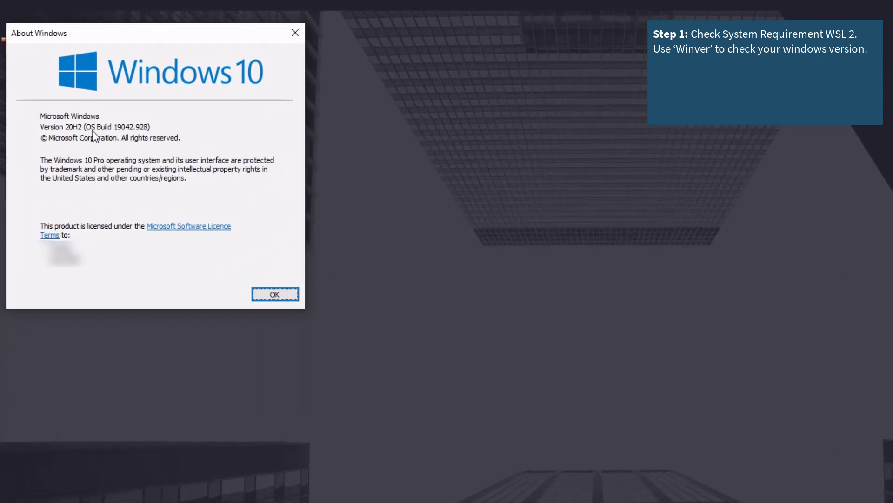
mouse_move(439, 223)
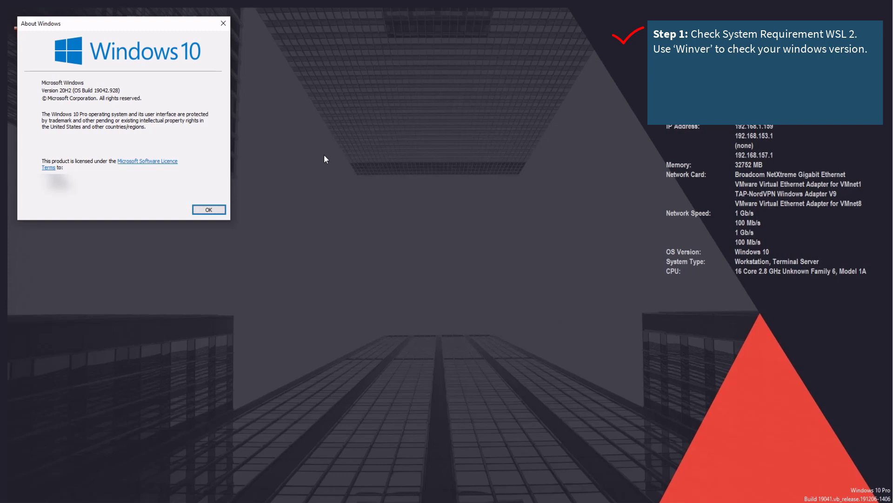
click(208, 209)
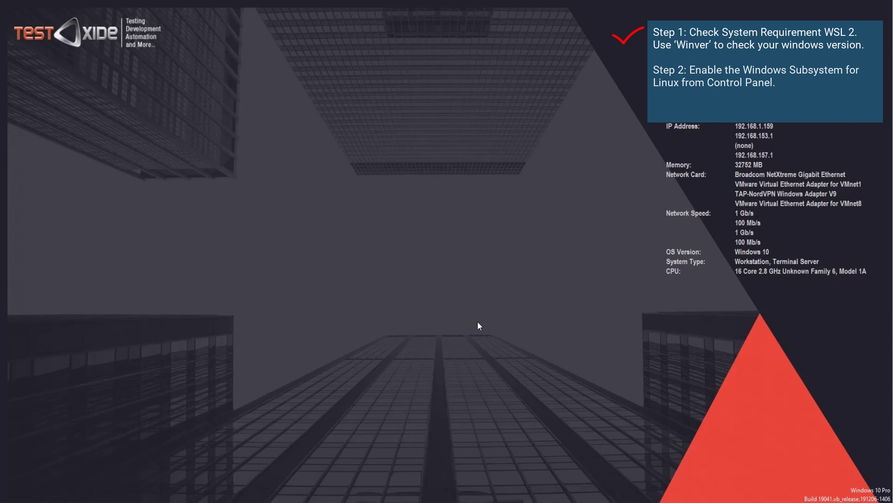
Tick Windows Subsystem for Linux under Programs and Features' Windows features and apply.
click(8, 491)
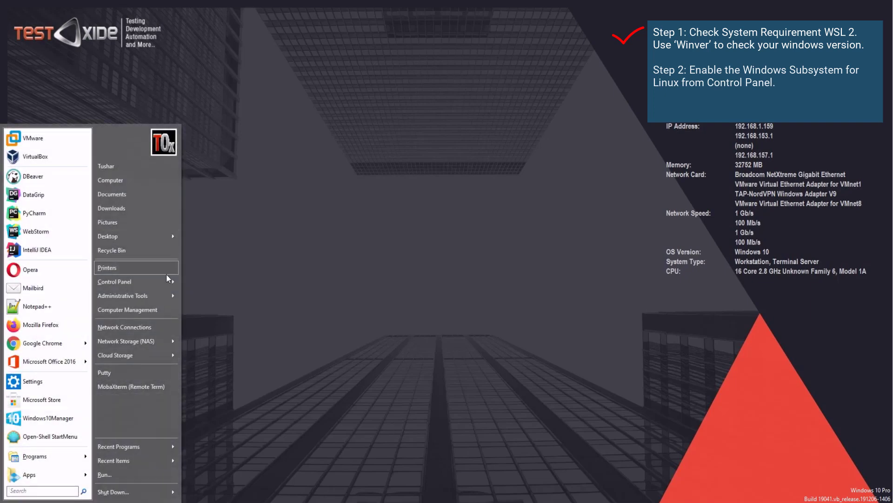
click(431, 235)
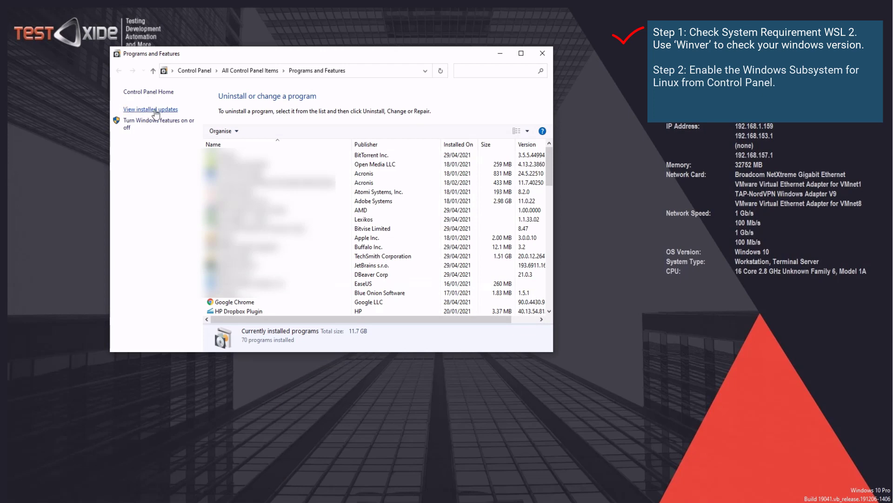
click(160, 123)
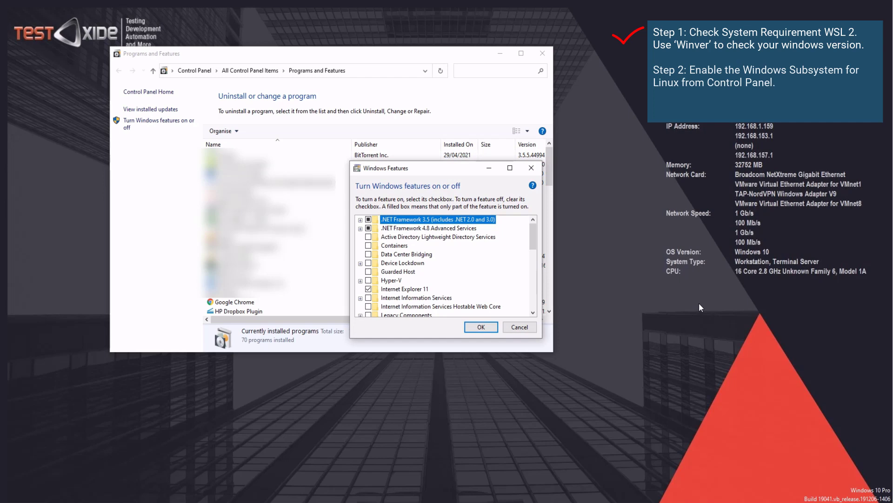
mouse_move(538, 239)
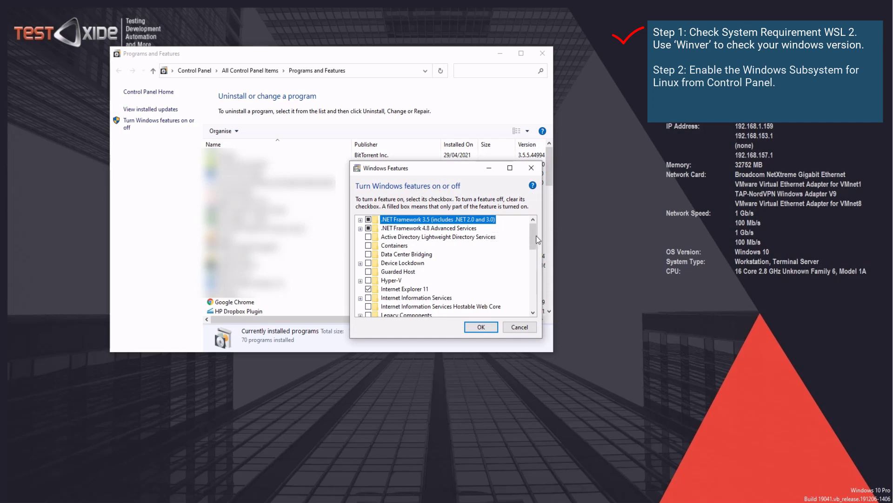
scroll(down, 3)
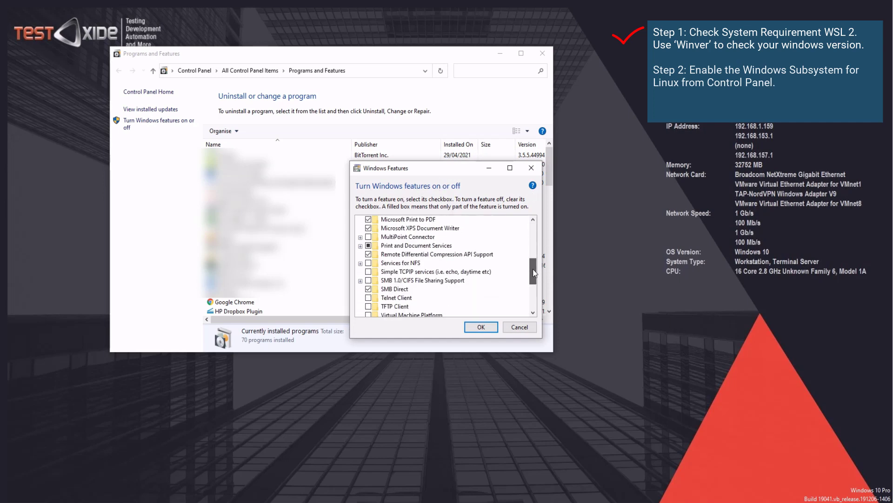
scroll(down, 3)
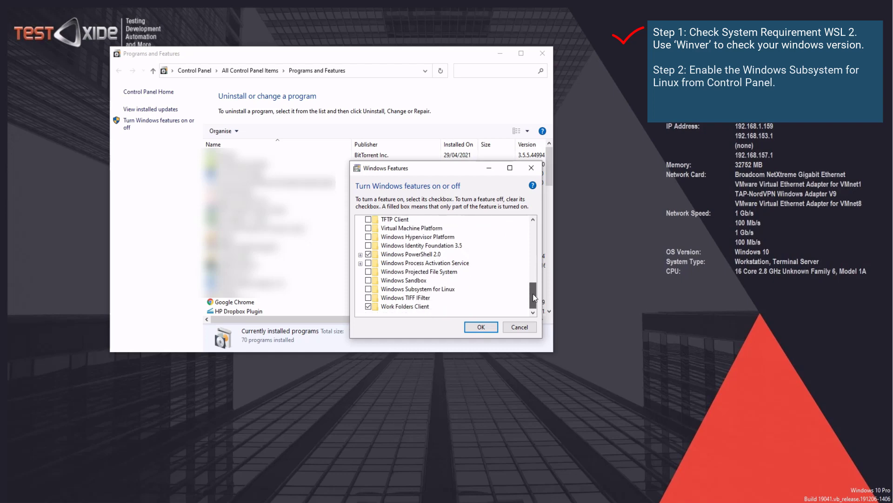
mouse_move(389, 299)
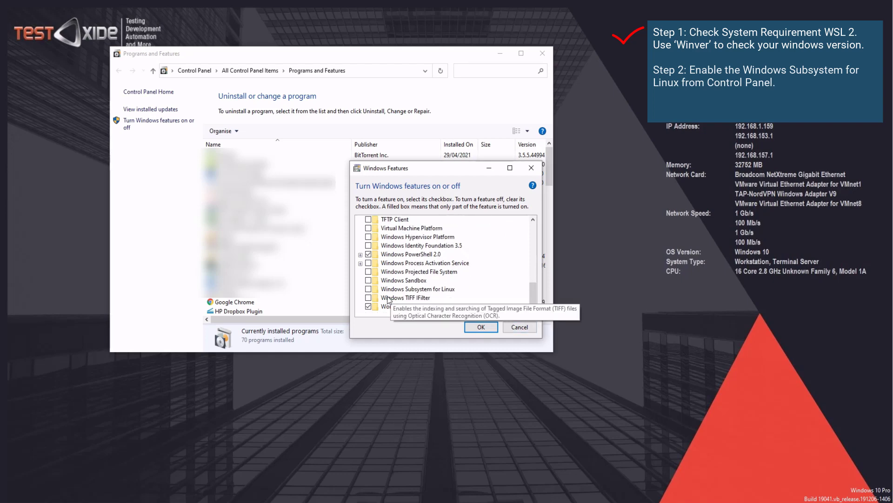
click(409, 302)
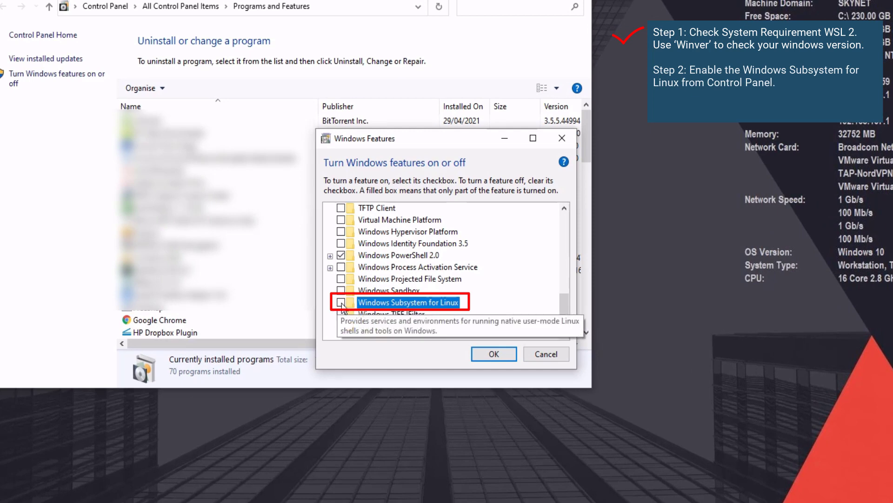
click(341, 301)
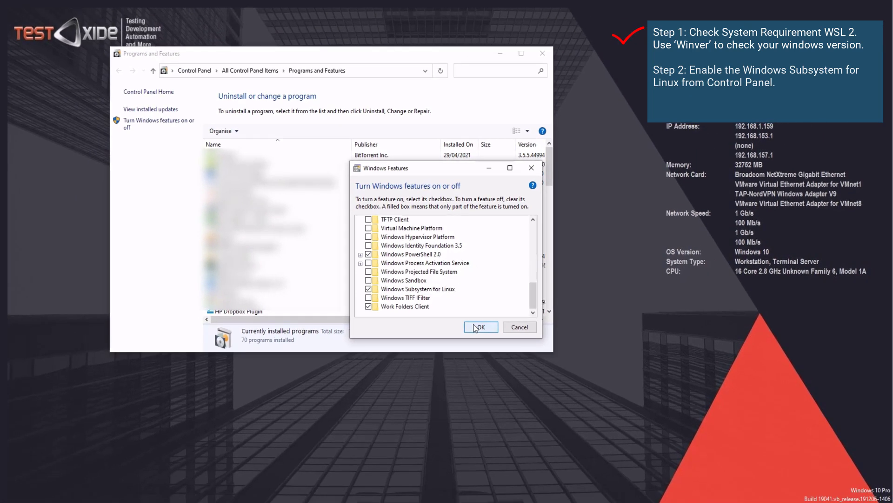
click(481, 327)
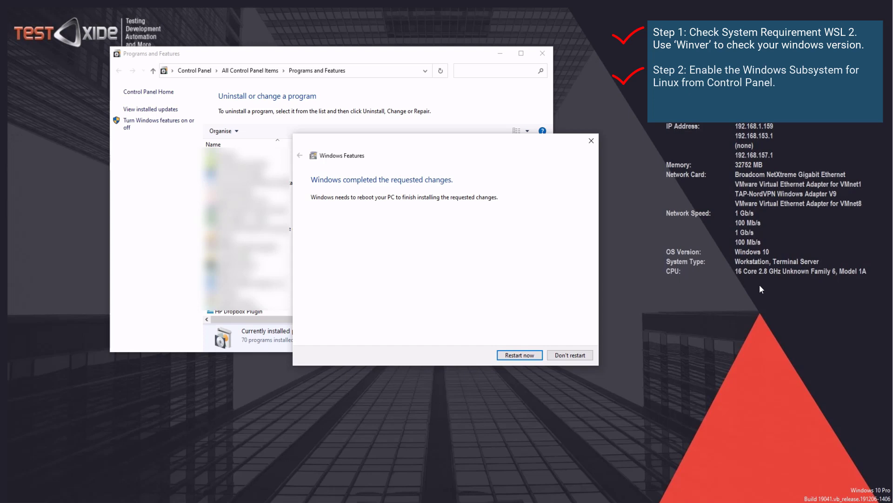
Choose Don't restart, then enable Virtual Machine Platform in Windows features.
click(569, 355)
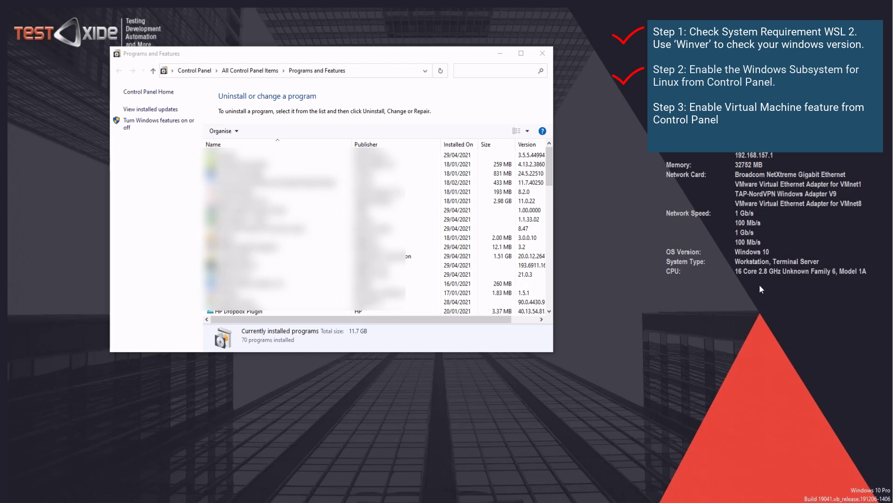
mouse_move(144, 158)
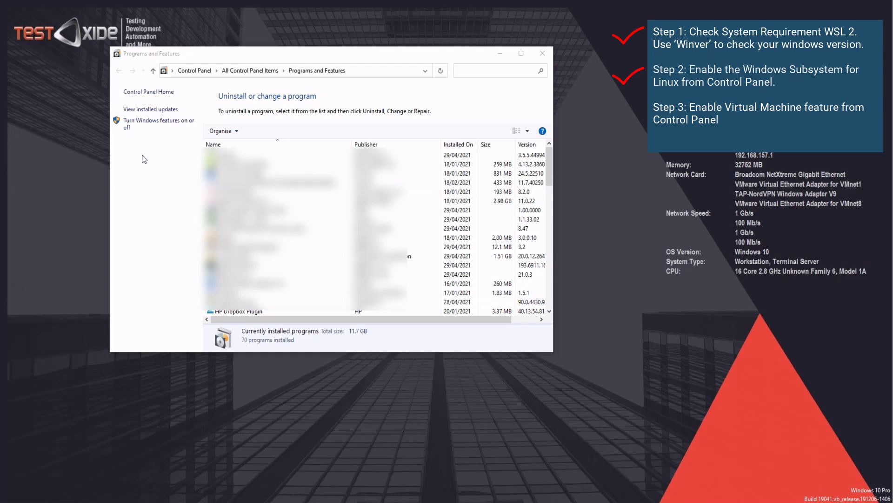
click(159, 123)
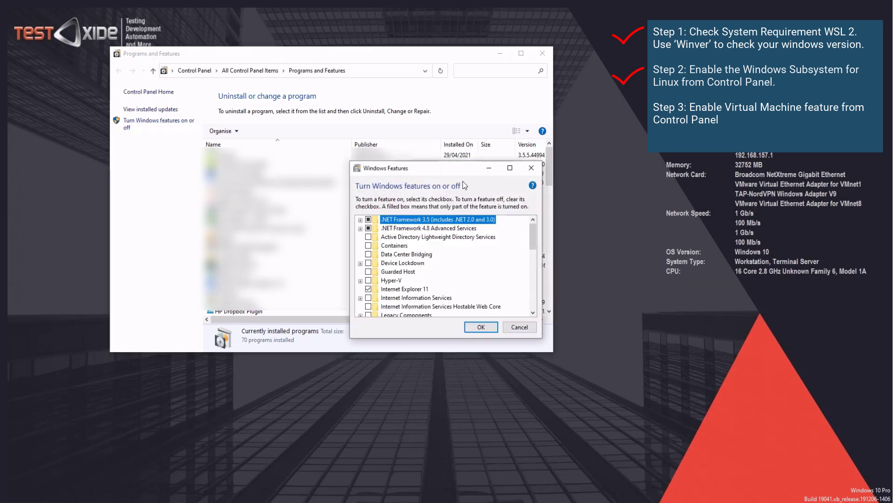
mouse_move(588, 224)
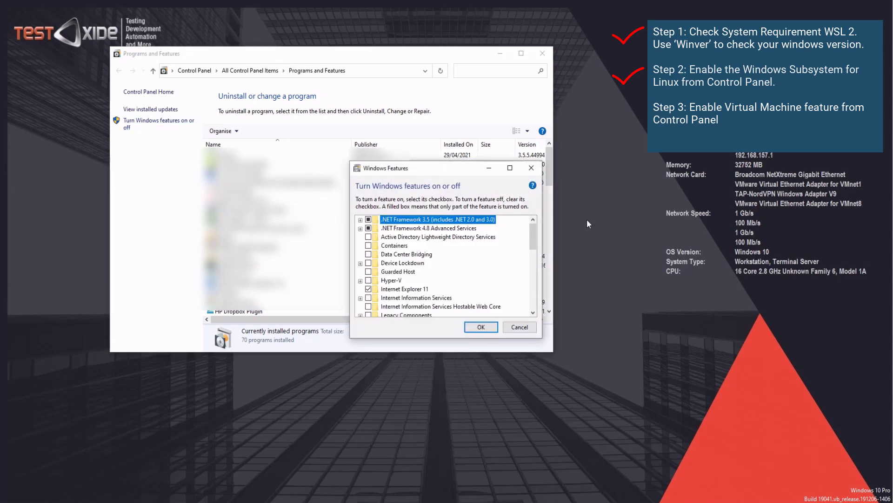
scroll(down, 3)
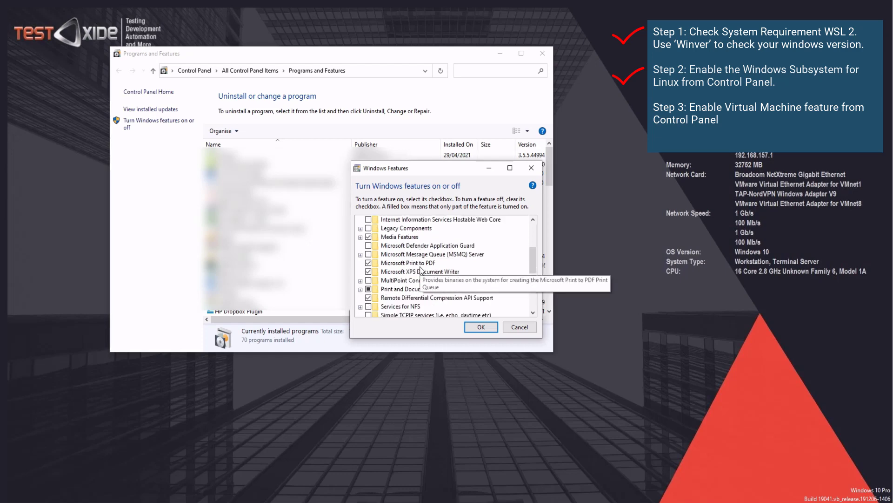
scroll(down, 3)
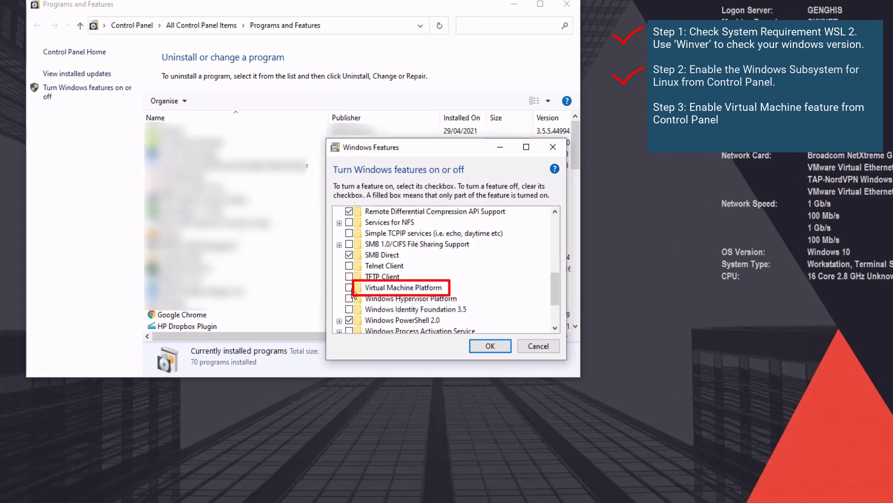
click(349, 286)
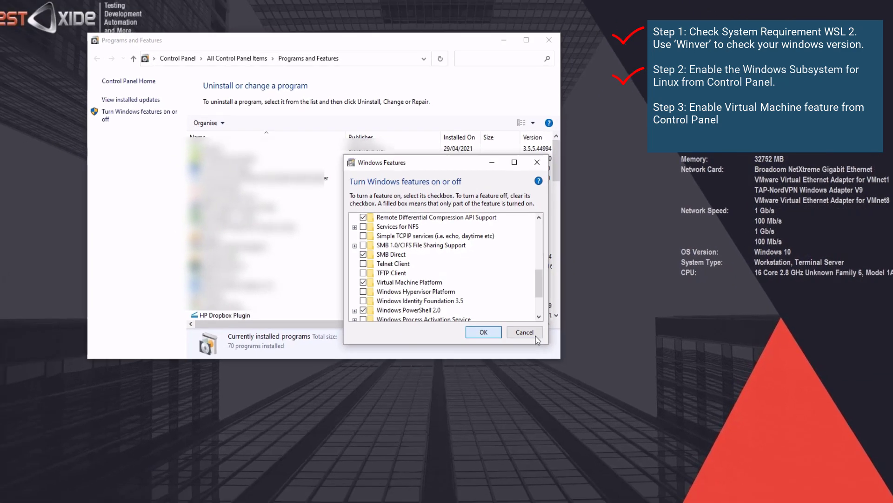
click(483, 332)
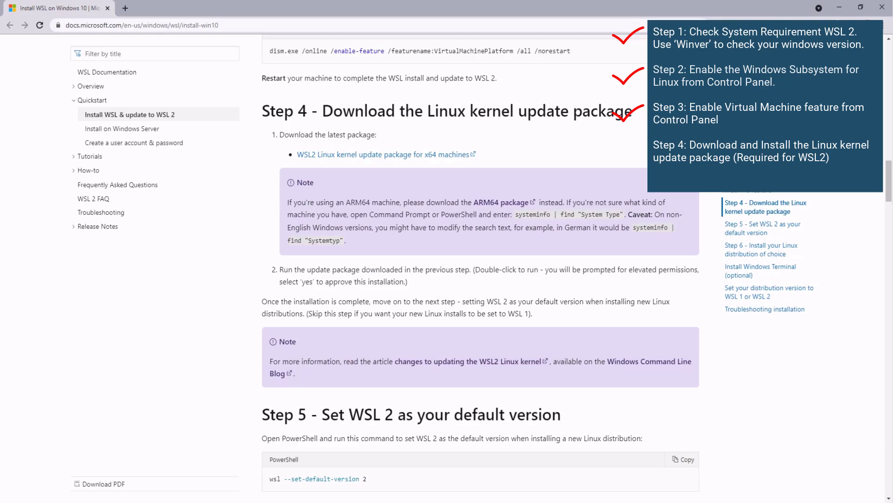
mouse_move(243, 233)
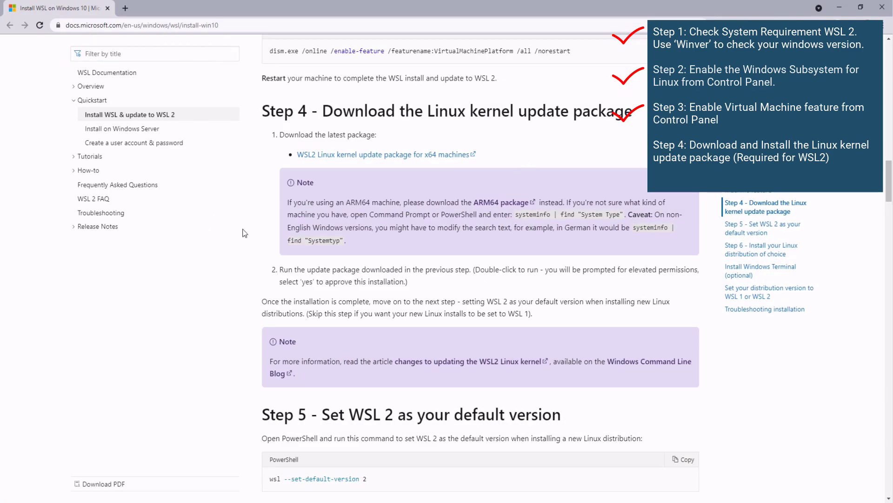
mouse_move(343, 102)
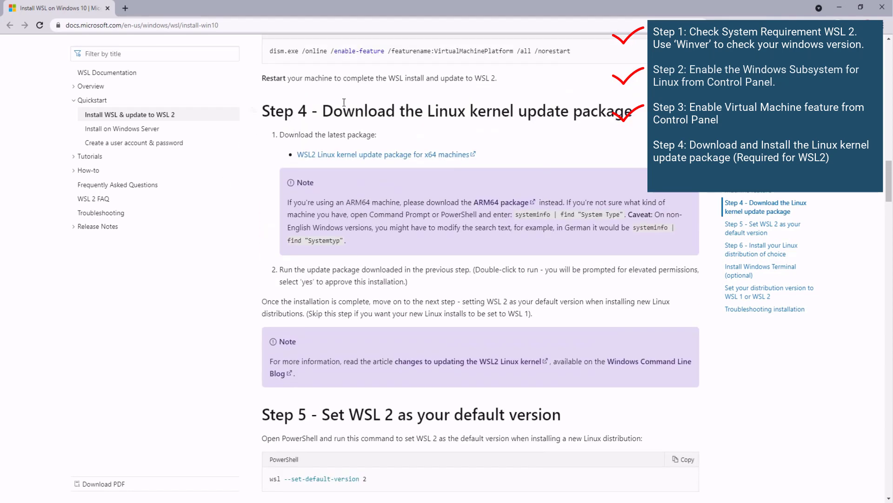
mouse_move(578, 135)
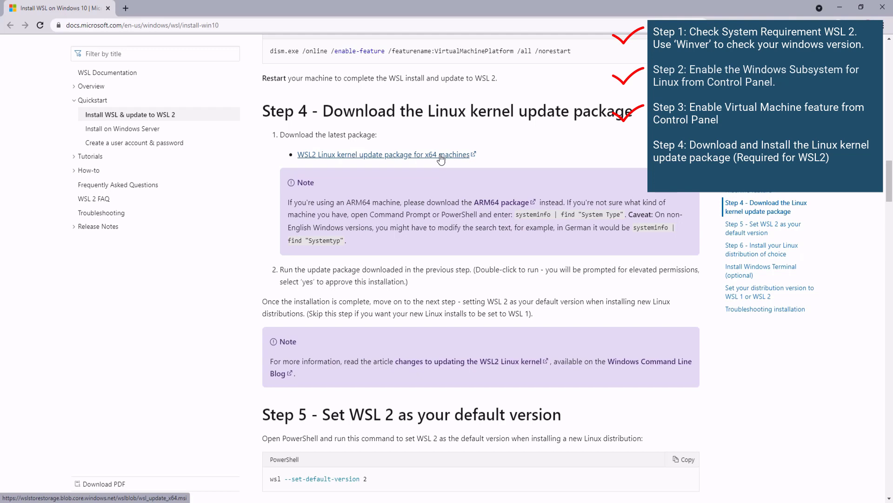
Download the wsl_update_x64 kernel update package and run it from Downloads.
click(386, 154)
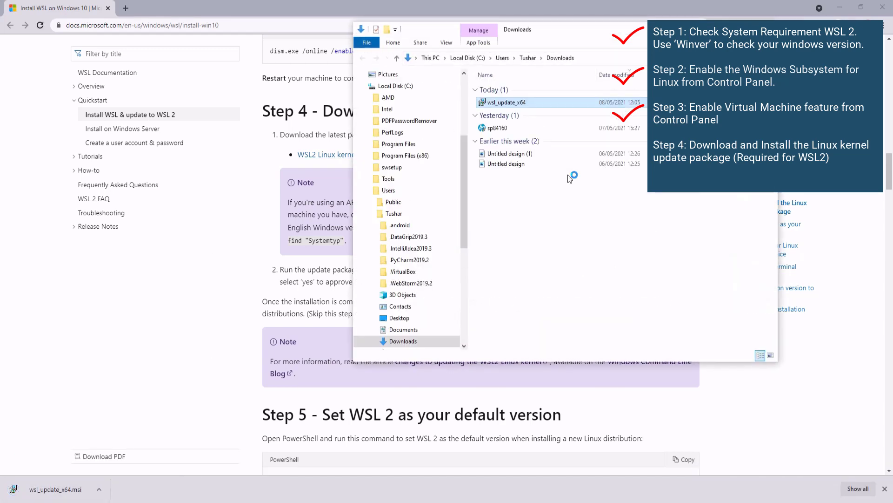
click(506, 102)
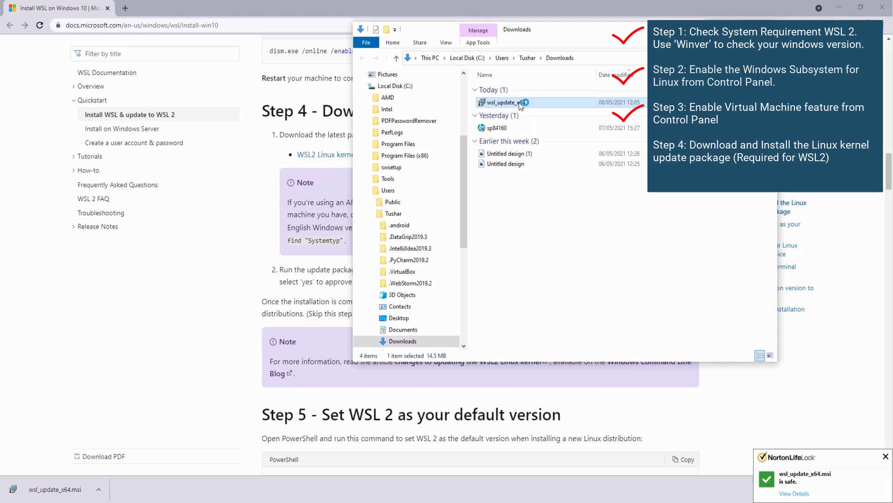
double_click(505, 102)
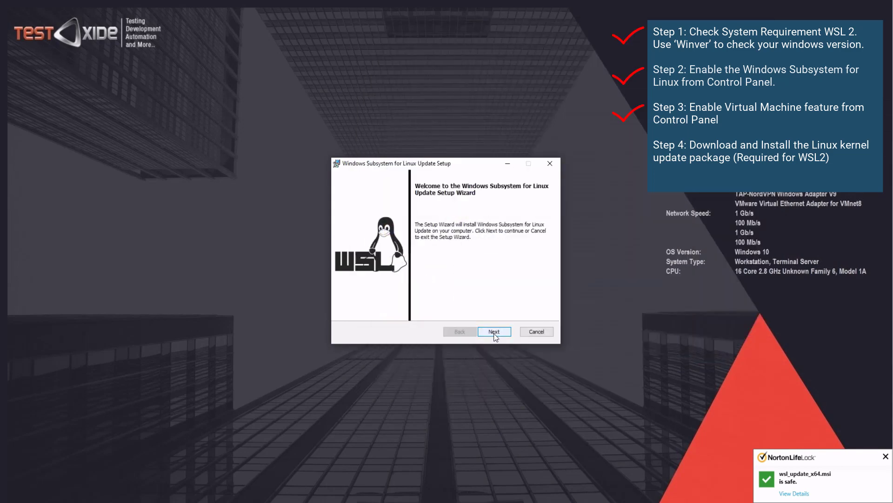
Install the kernel update through WSL Update Setup, Next then Finish.
click(493, 331)
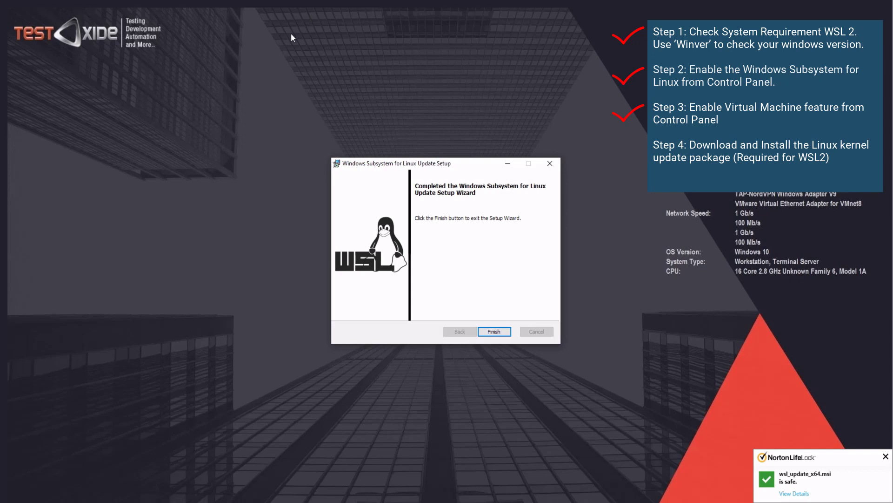
mouse_move(538, 209)
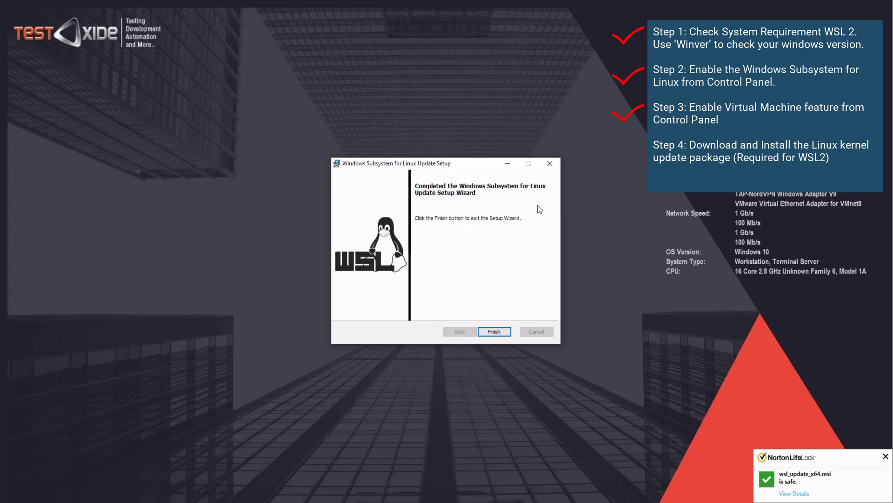
click(494, 331)
text(powersh)
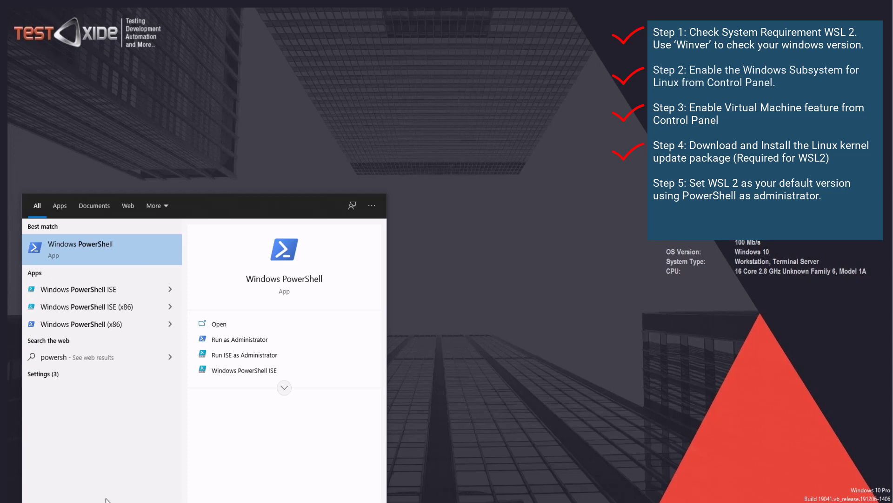
mouse_move(262, 339)
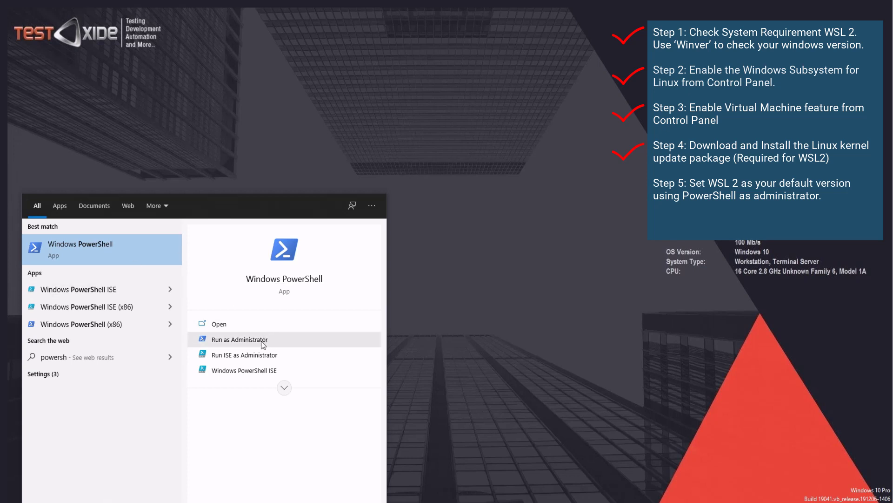
Run wsl --set-default-version 2 in an administrator PowerShell window.
click(239, 339)
text(wsl --set-default-version 2)
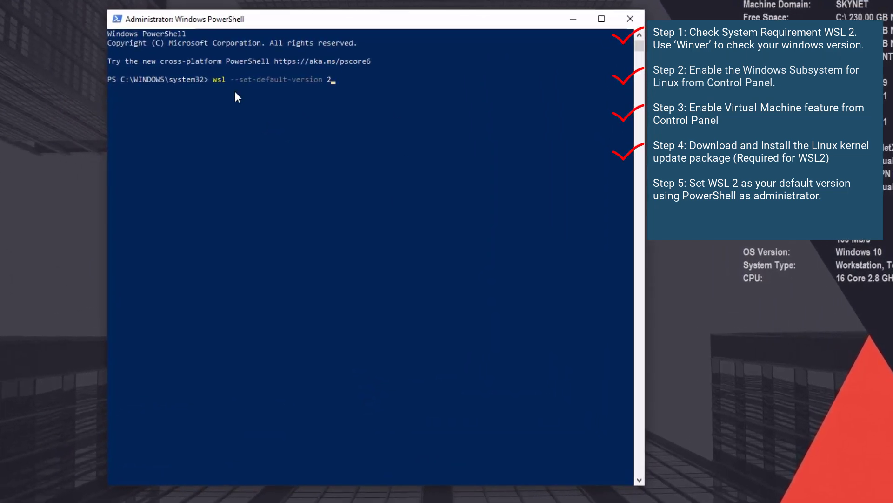
mouse_move(359, 113)
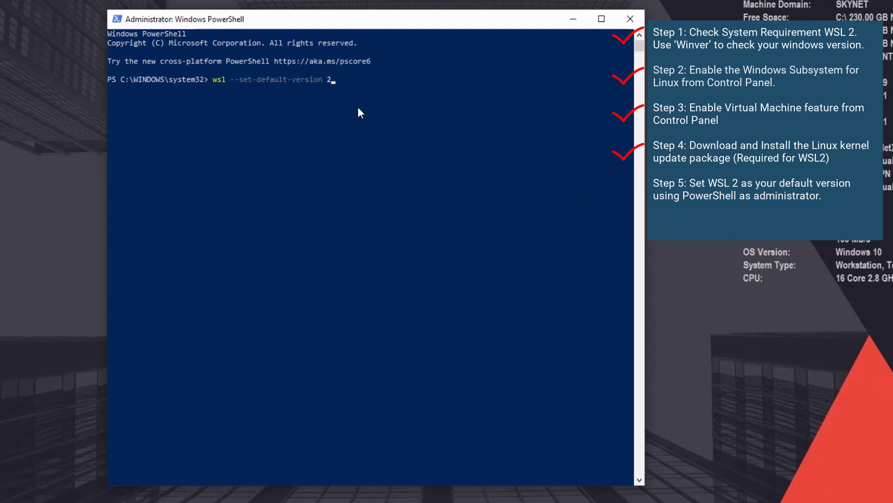
mouse_move(306, 86)
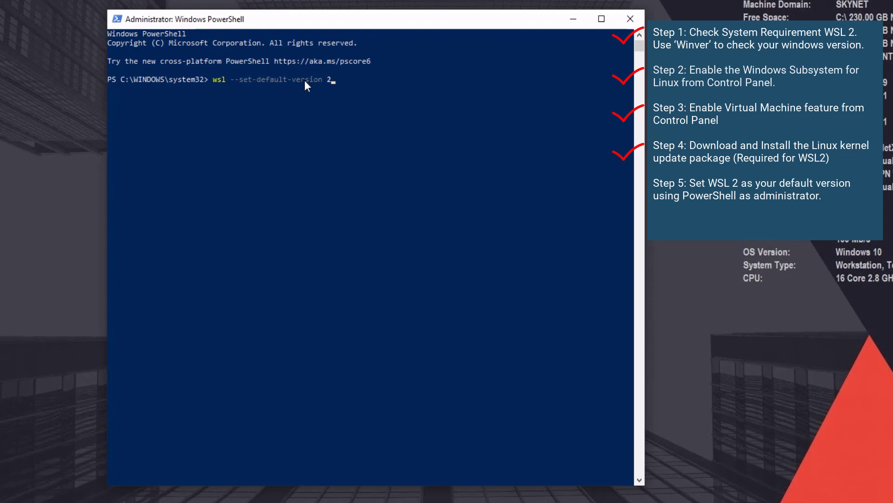
key(Return)
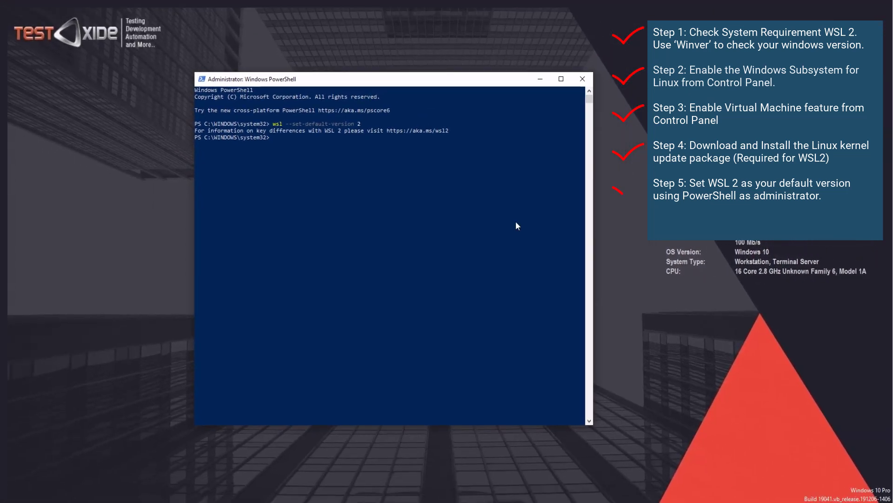
drag(388, 79, 356, 68)
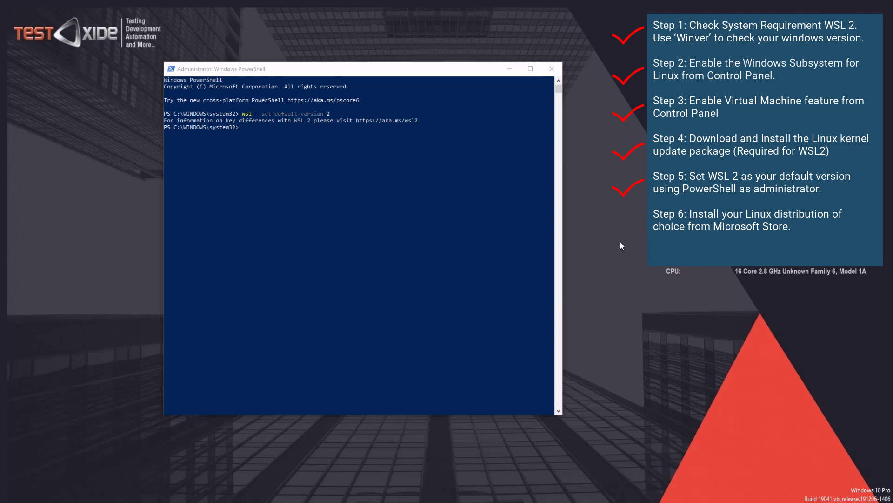
mouse_move(15, 470)
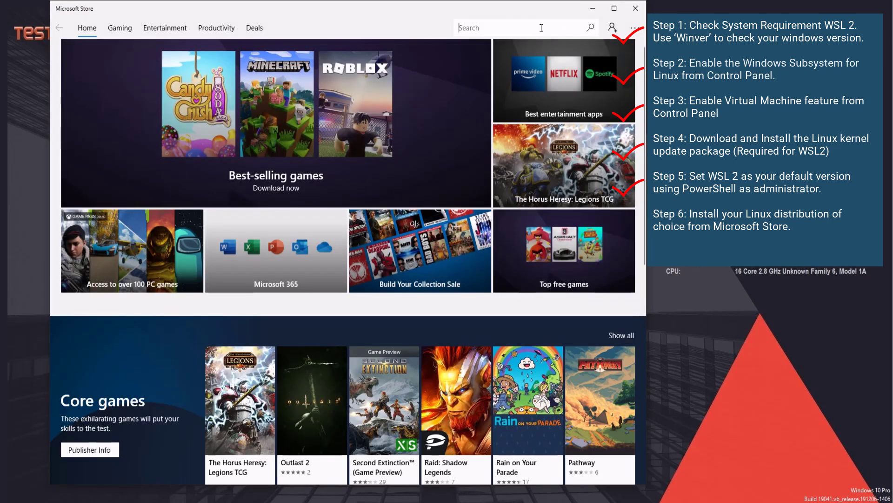
Search Microsoft Store for 'ubuntu'.
text(u)
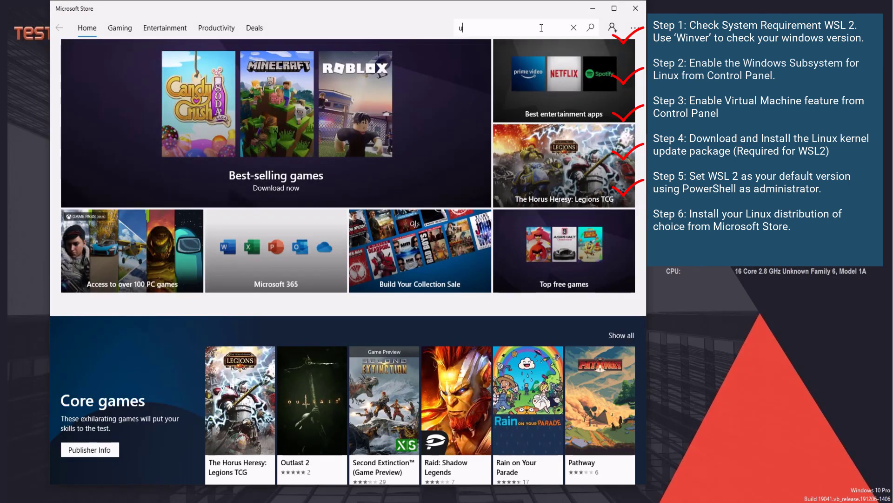
key(Return)
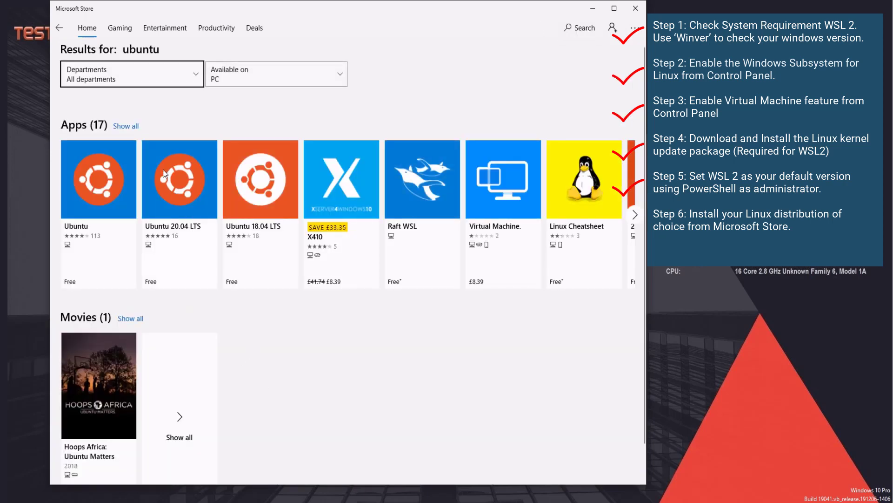
mouse_move(187, 245)
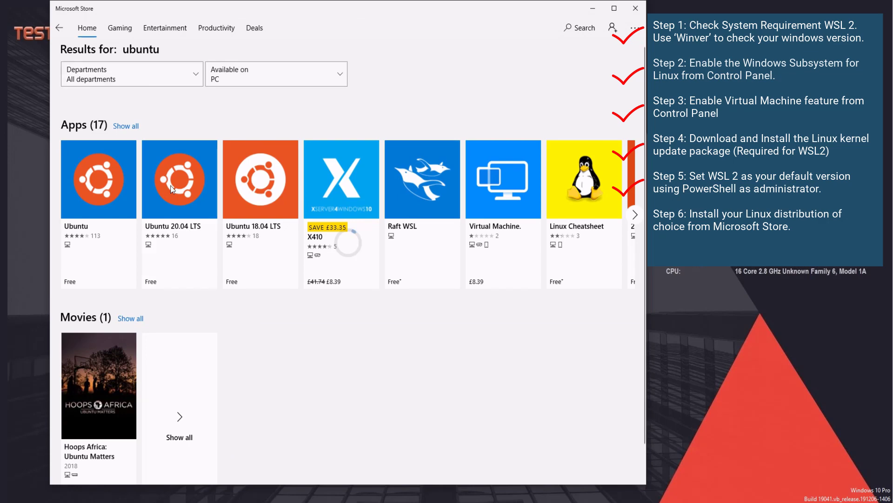
mouse_move(507, 54)
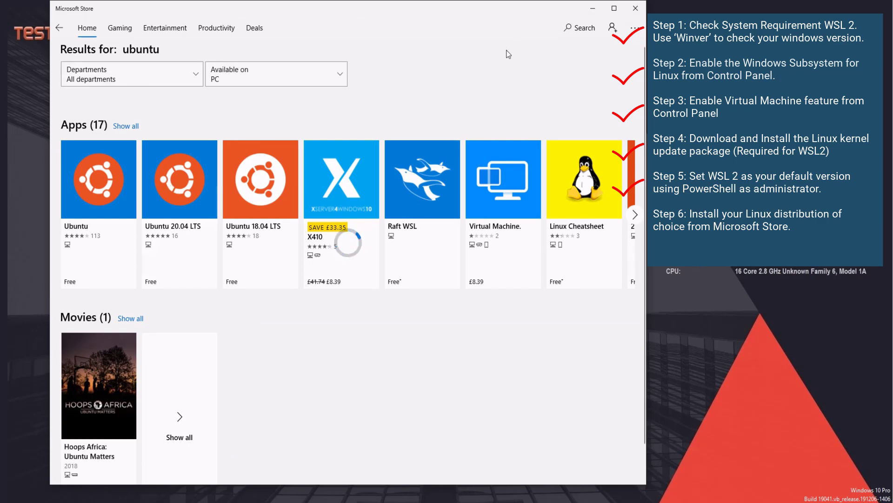
Get and install Ubuntu 20.04 LTS, declining the Microsoft account sign-in.
click(179, 179)
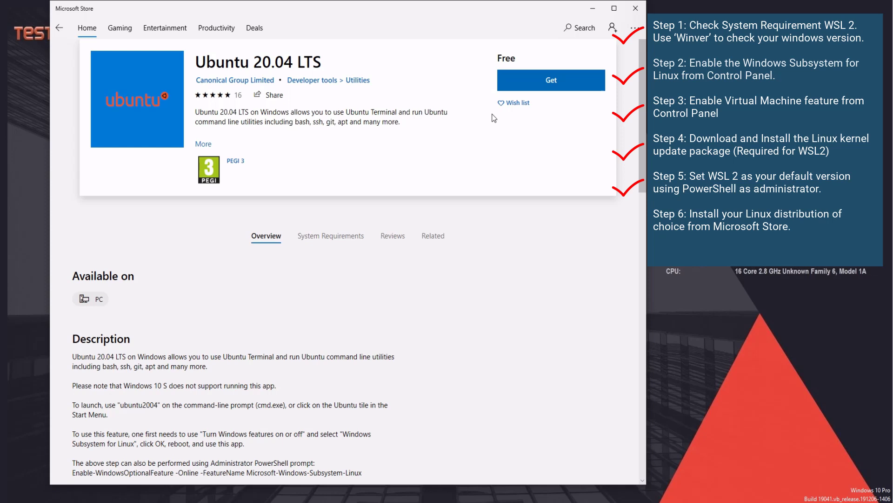
click(550, 79)
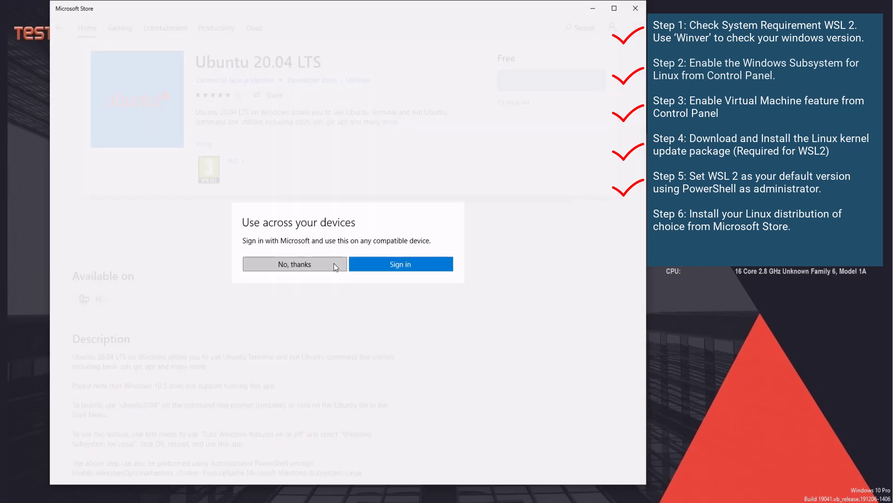
click(294, 264)
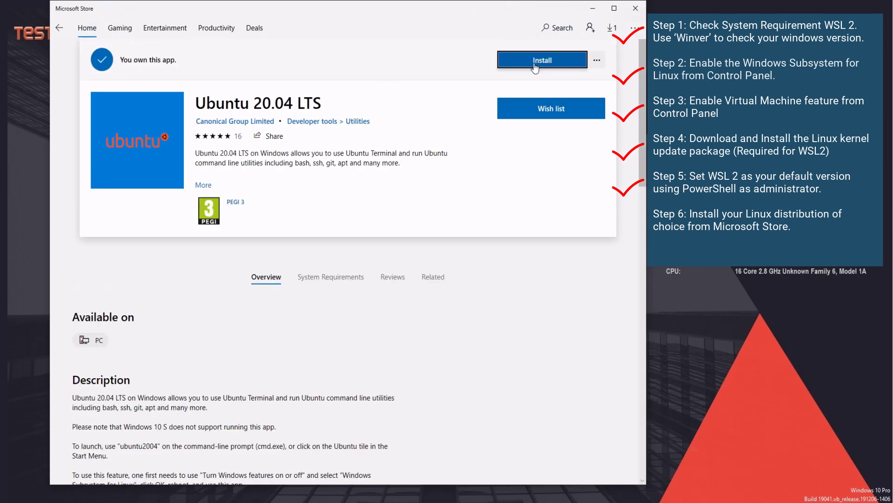
click(542, 60)
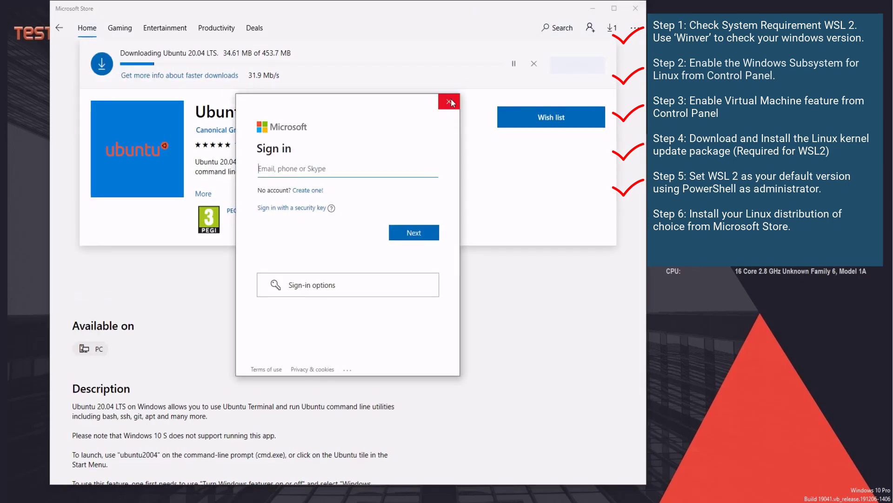
click(449, 101)
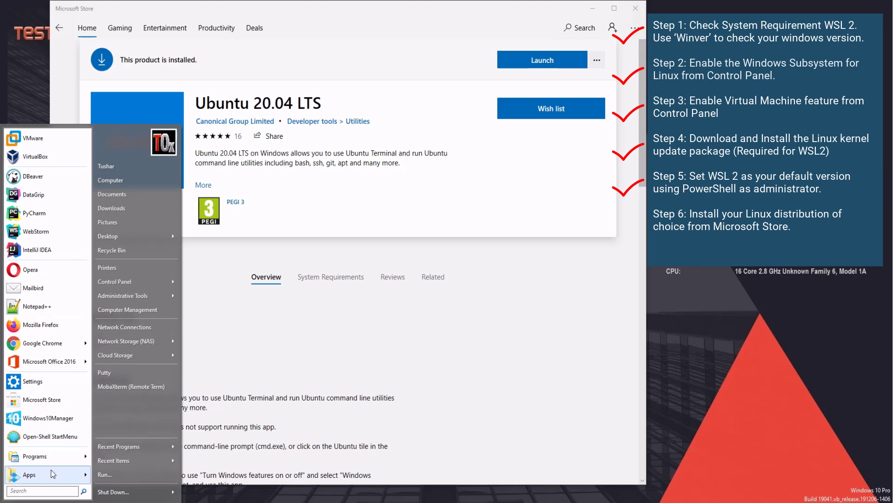
Launch Ubuntu 20.04 LTS from the Start menu's app list.
click(28, 474)
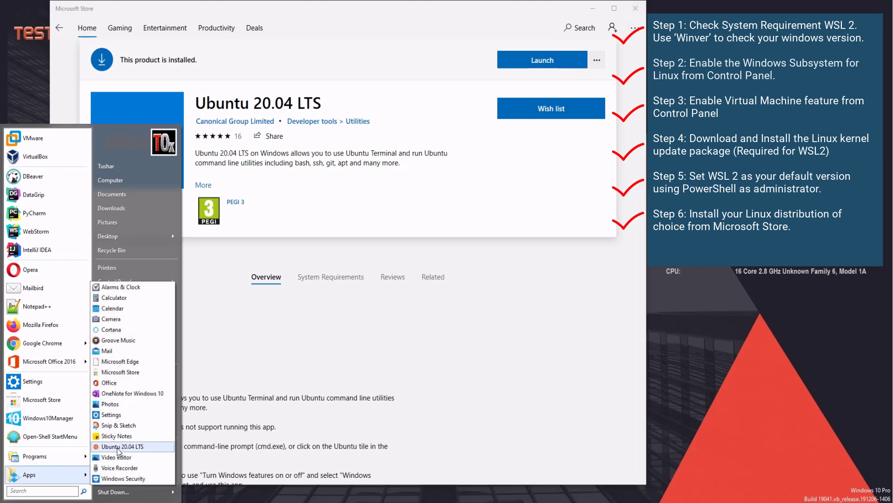
mouse_move(142, 449)
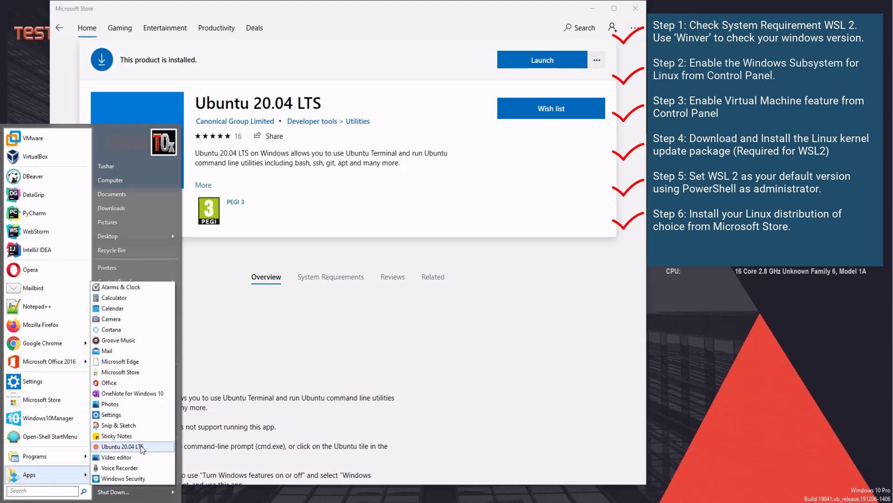
click(120, 447)
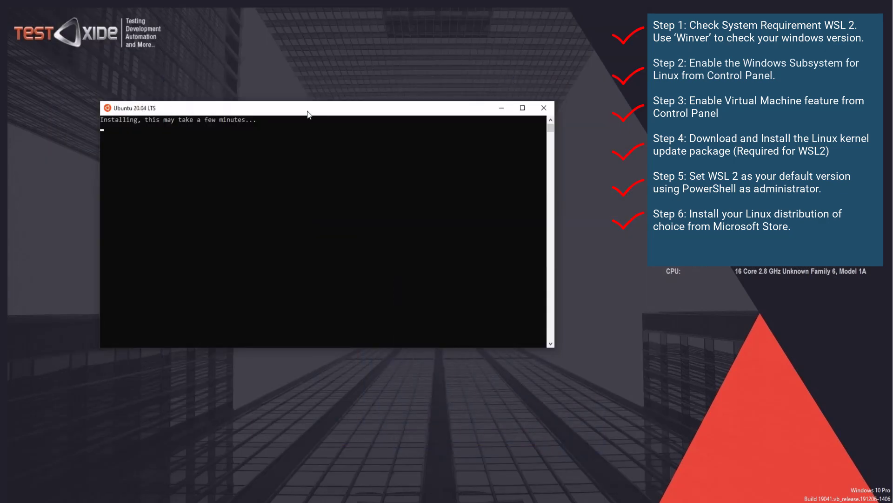
Reposition the Ubuntu terminal window while first-time installation runs.
drag(308, 108, 319, 103)
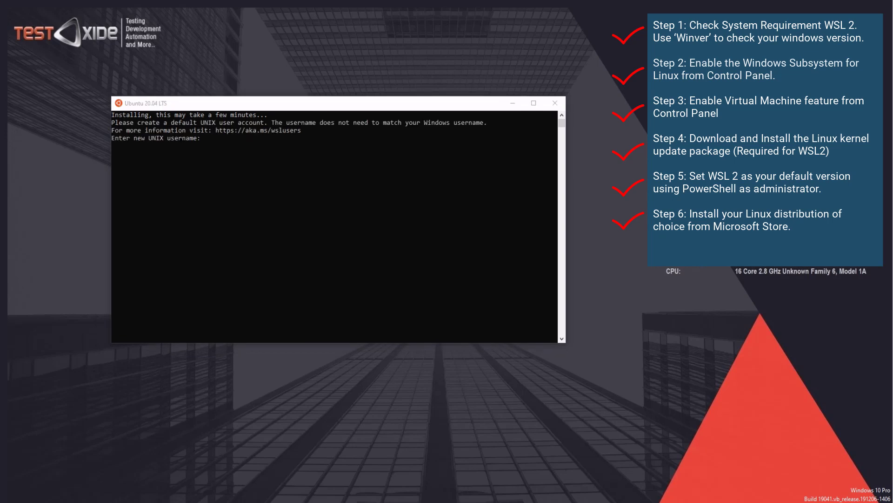
mouse_move(592, 197)
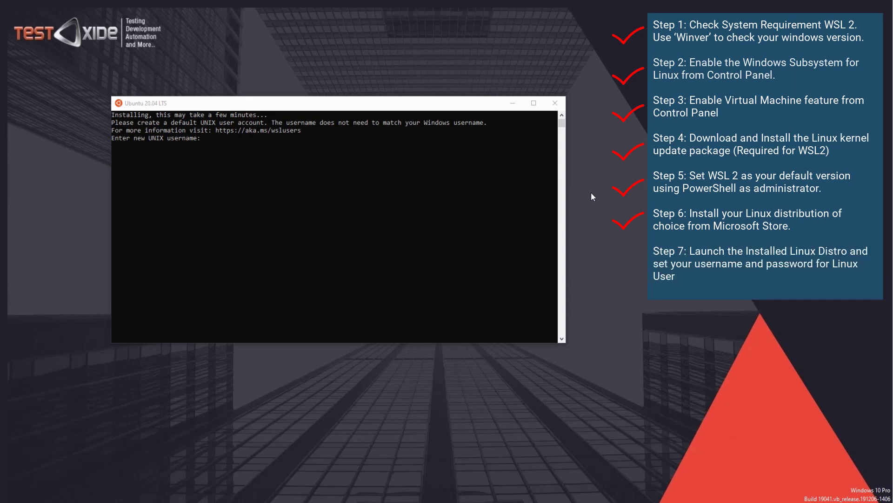
mouse_move(279, 67)
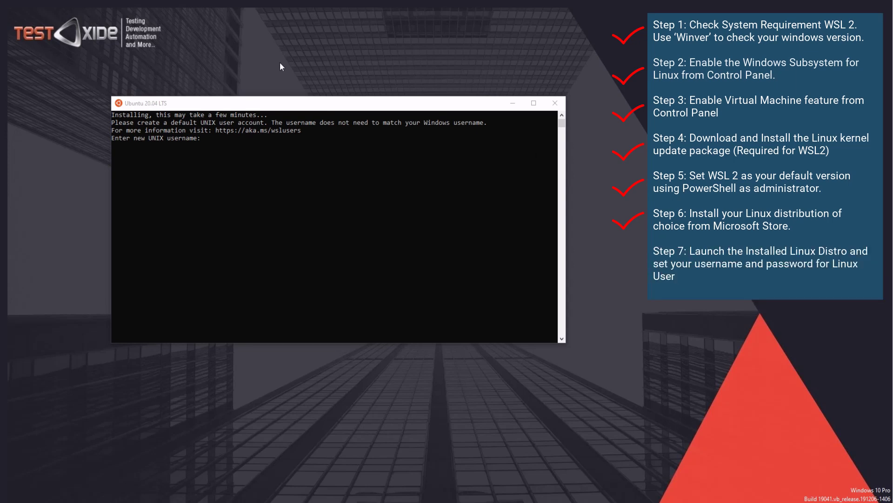
mouse_move(319, 106)
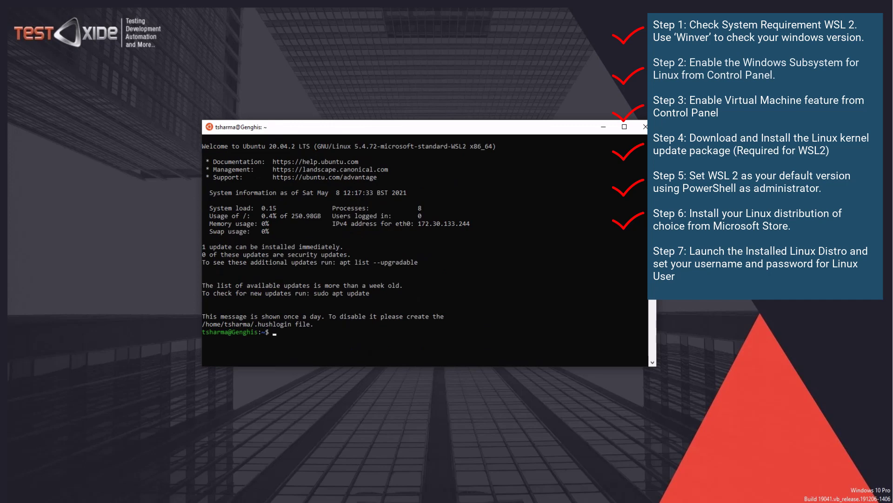
Run the test commands pwd, top, ls -al and mount in the Ubuntu terminal.
click(450, 190)
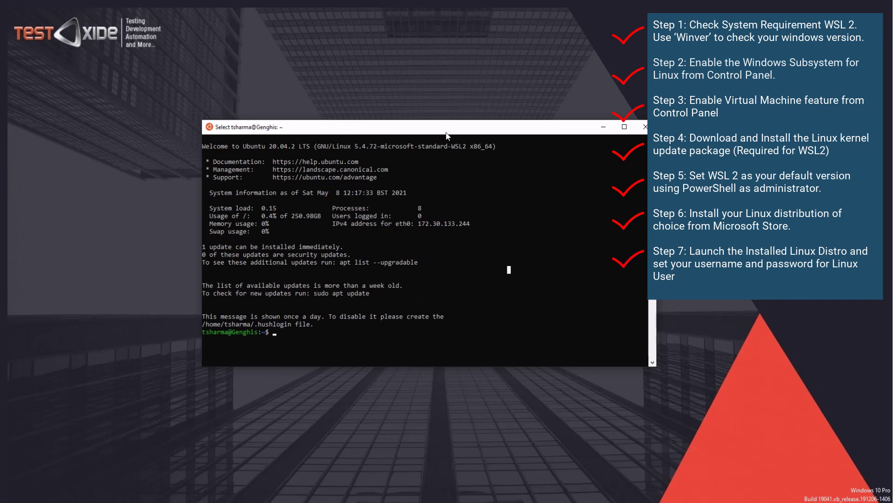
drag(399, 126, 398, 94)
text(pwd)
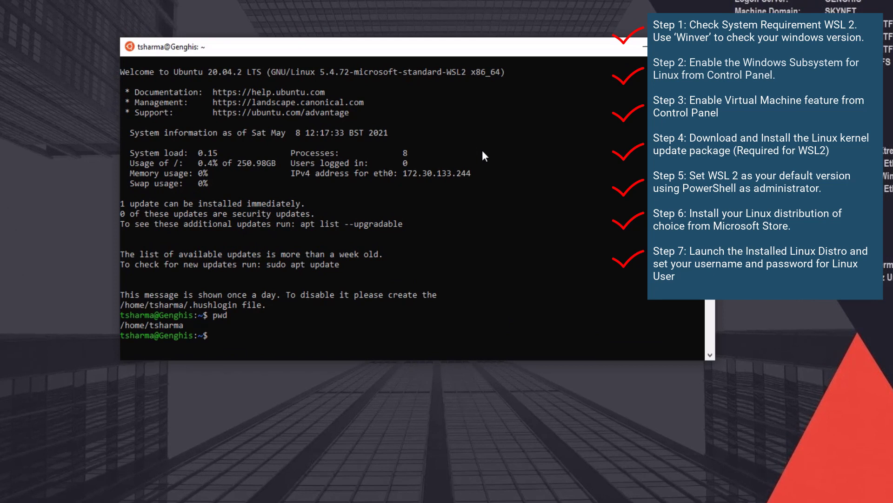
text(top)
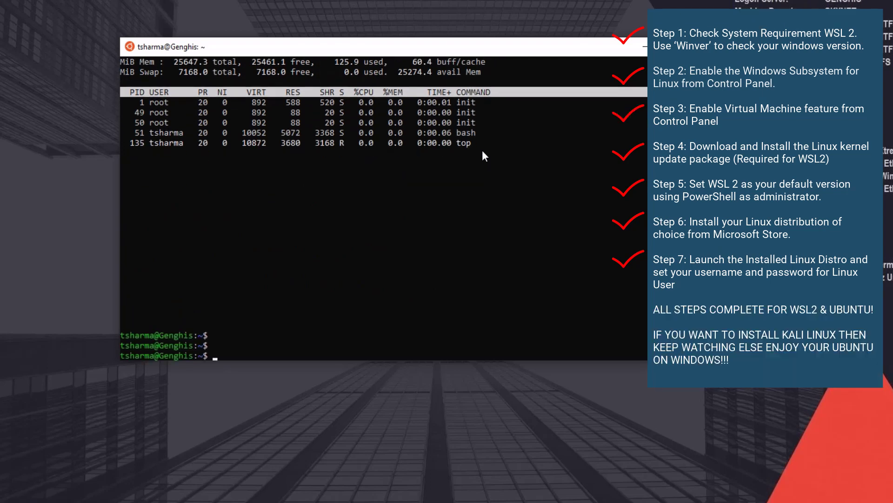
mouse_move(432, 181)
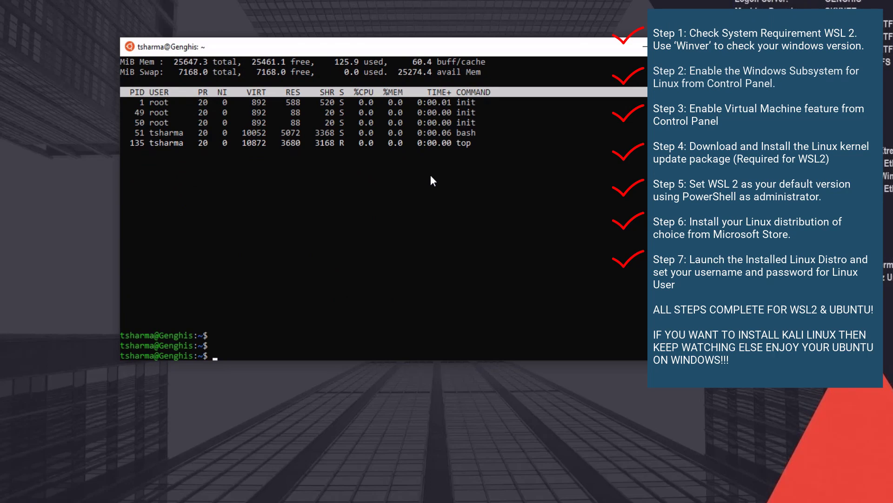
text(ls -)
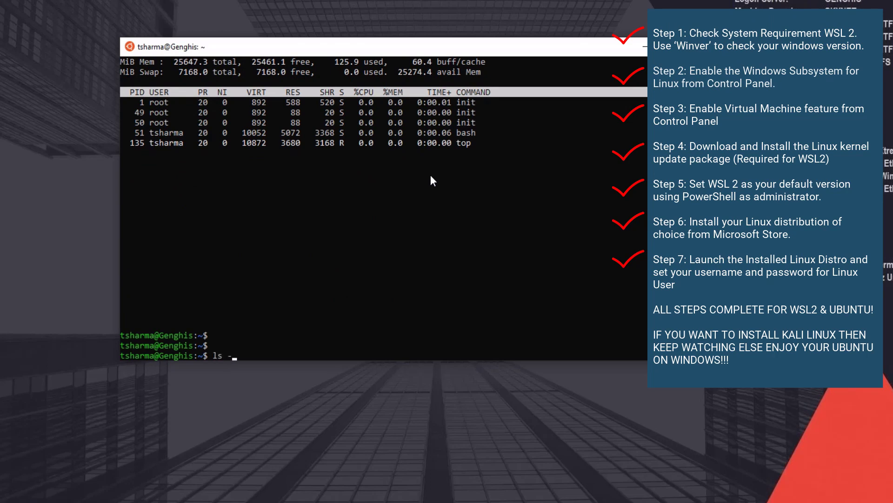
key(Return)
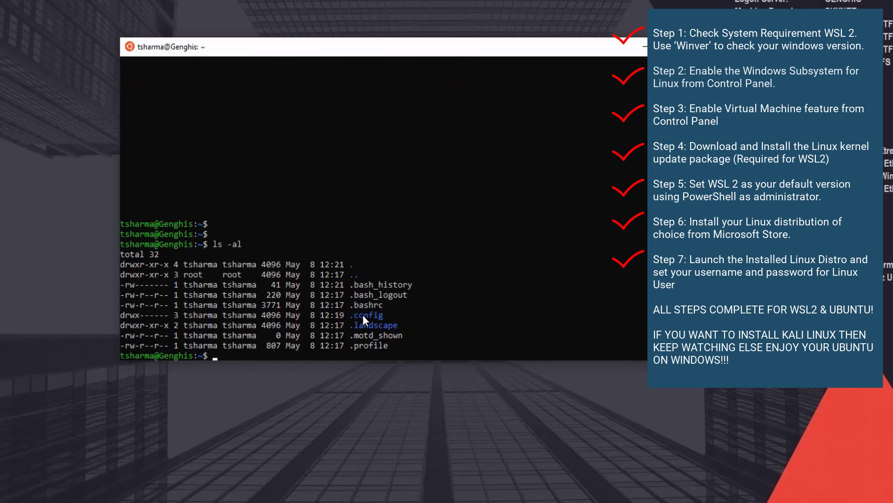
mouse_move(427, 314)
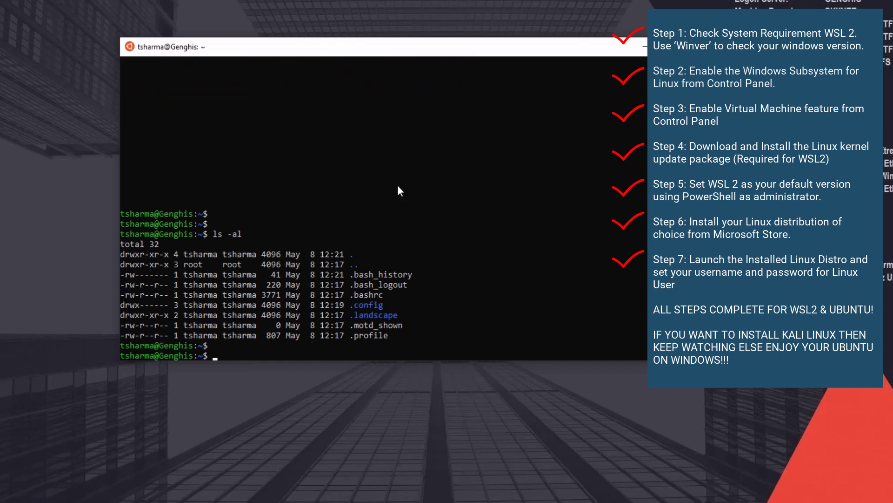
text(m)
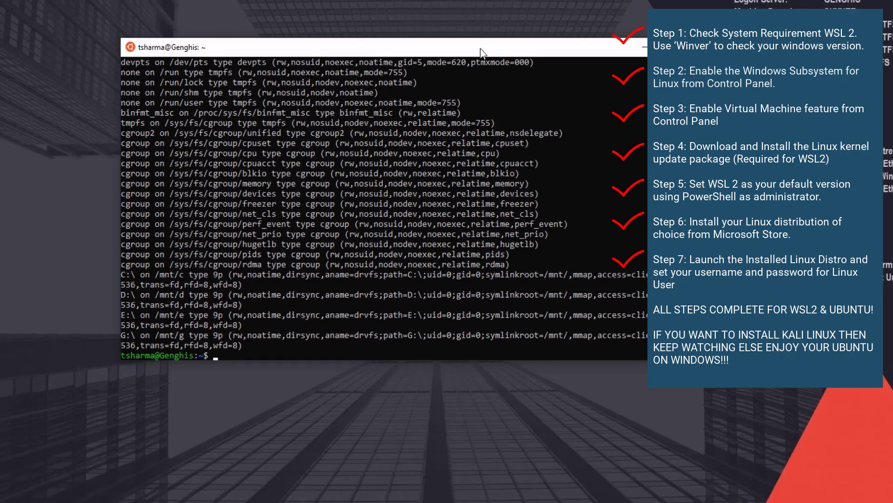
Maximize the Ubuntu terminal showing the mount output, then restore it to normal size.
click(862, 6)
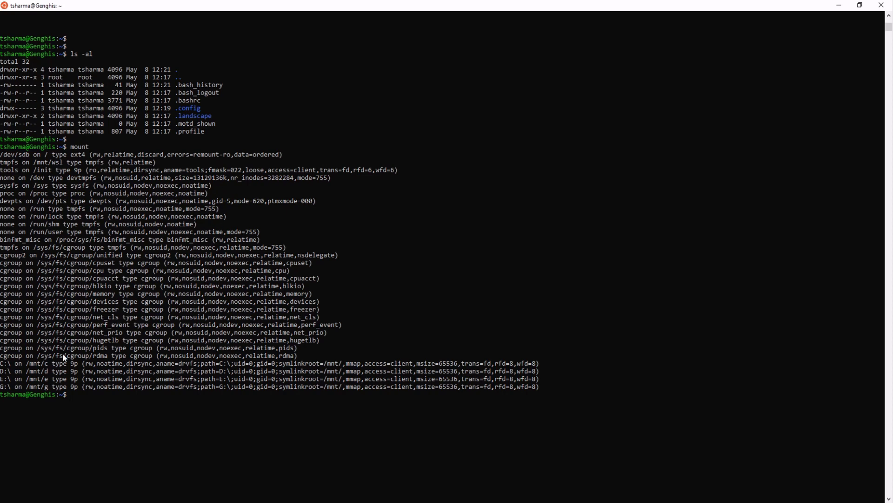
mouse_move(119, 377)
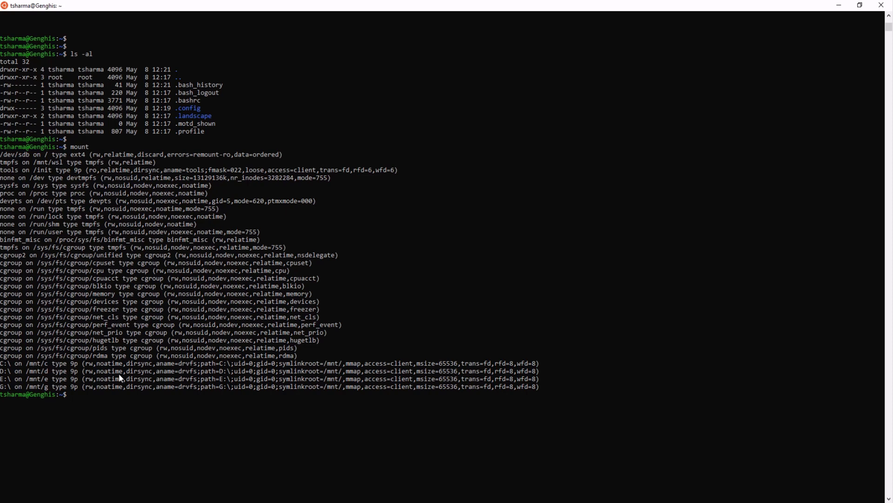
mouse_move(135, 357)
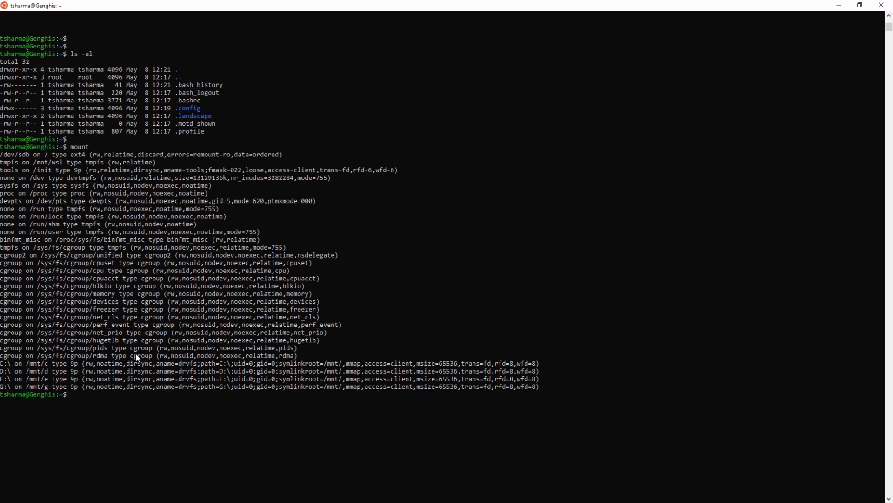
mouse_move(137, 388)
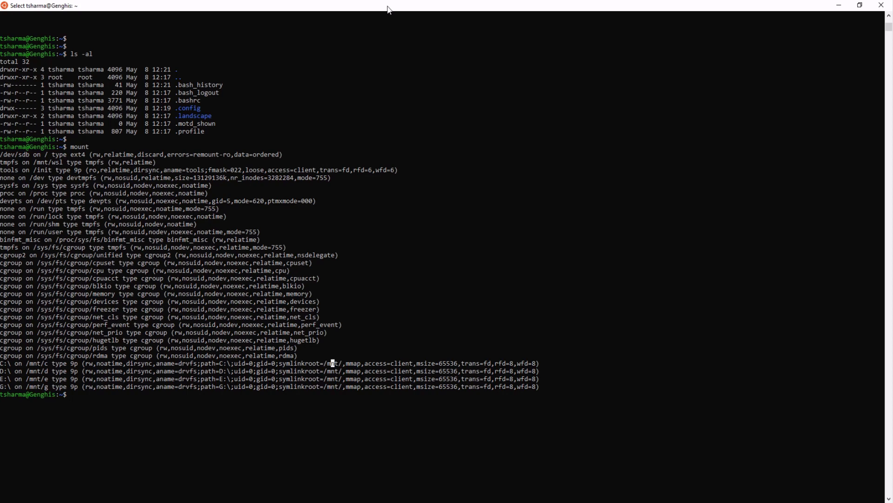
click(874, 5)
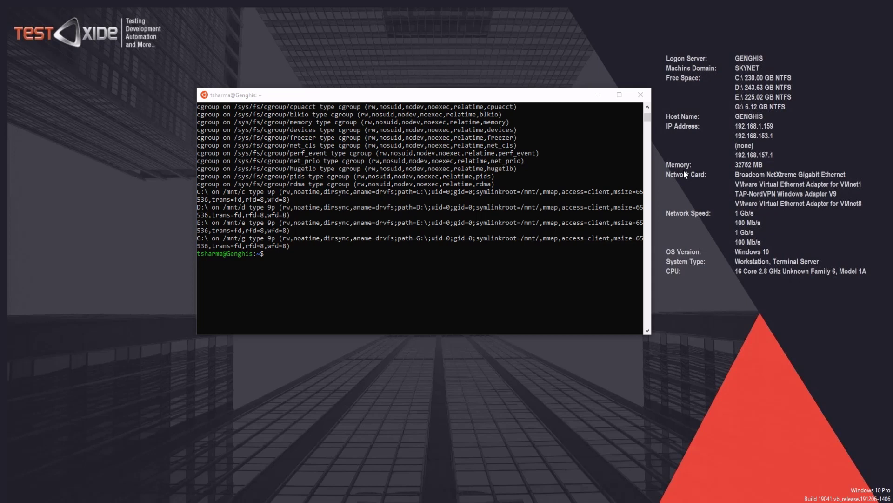
mouse_move(237, 19)
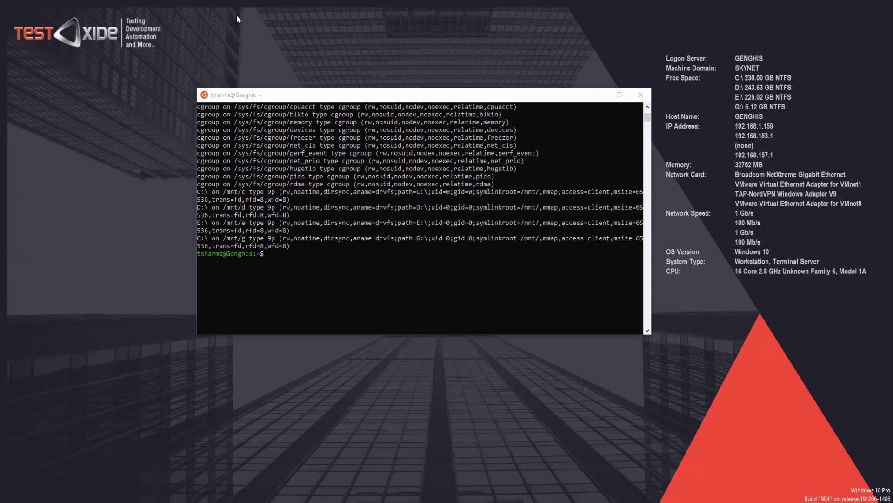
mouse_move(84, 277)
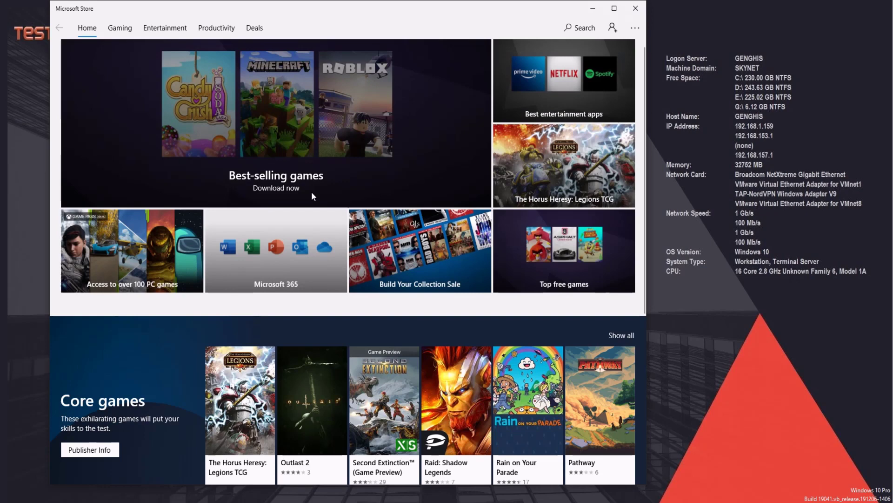
Search the Store for 'kali' and open the free Kali Linux app page.
click(579, 27)
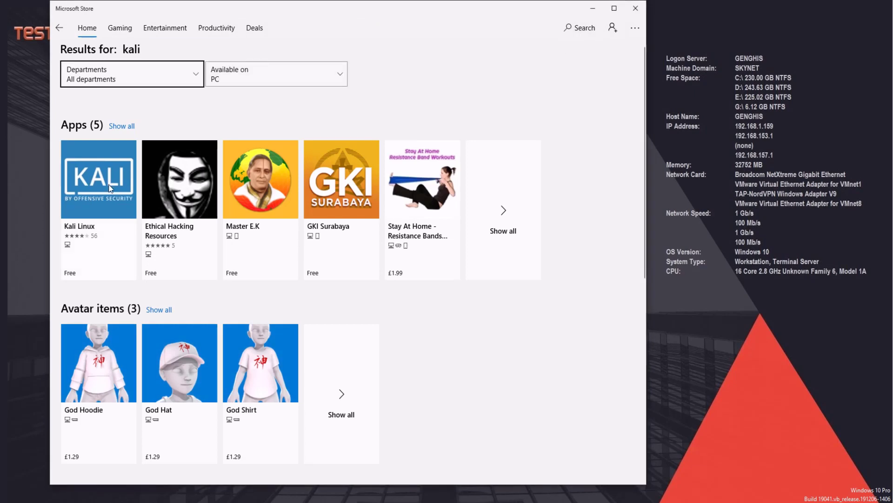
click(98, 179)
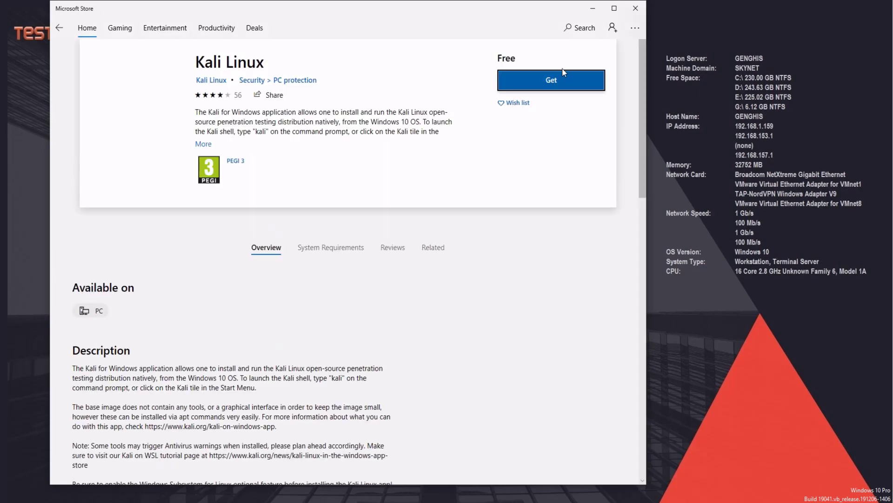
Get and install Kali Linux, dismissing the blank pop-up while it downloads.
click(550, 80)
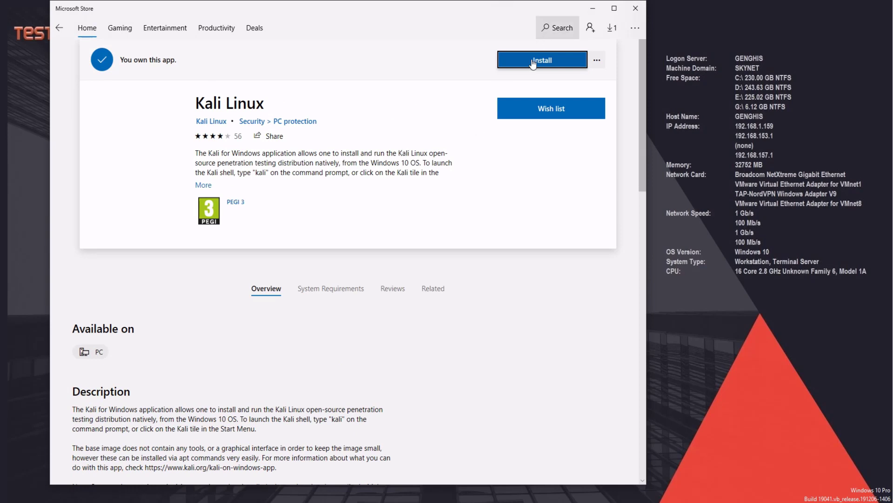
click(542, 59)
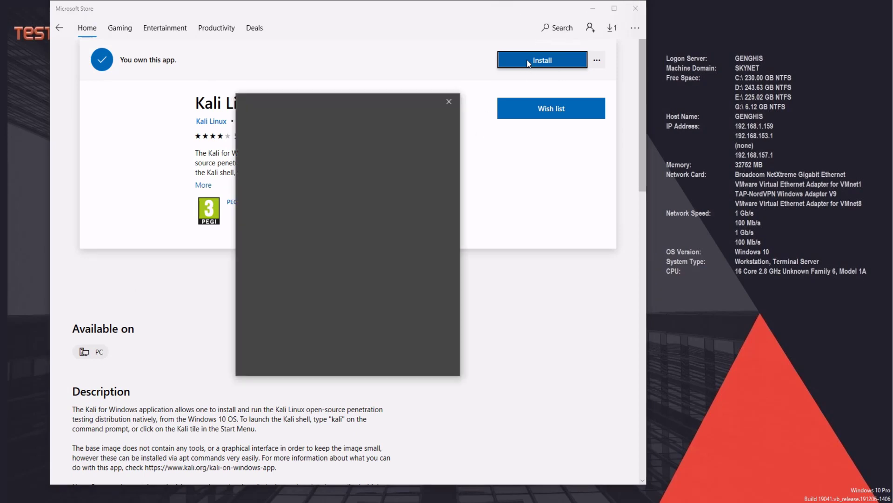
click(541, 60)
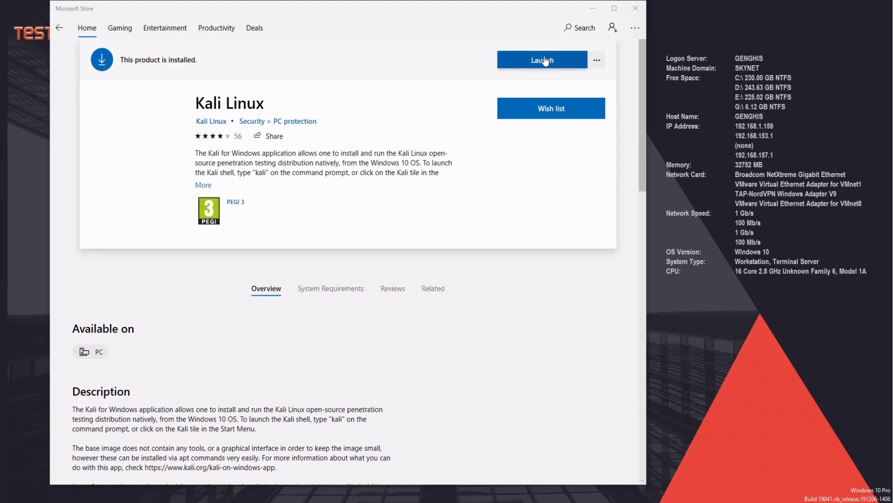
Launch Kali Linux and enter 'tshar' as the new UNIX username.
click(542, 59)
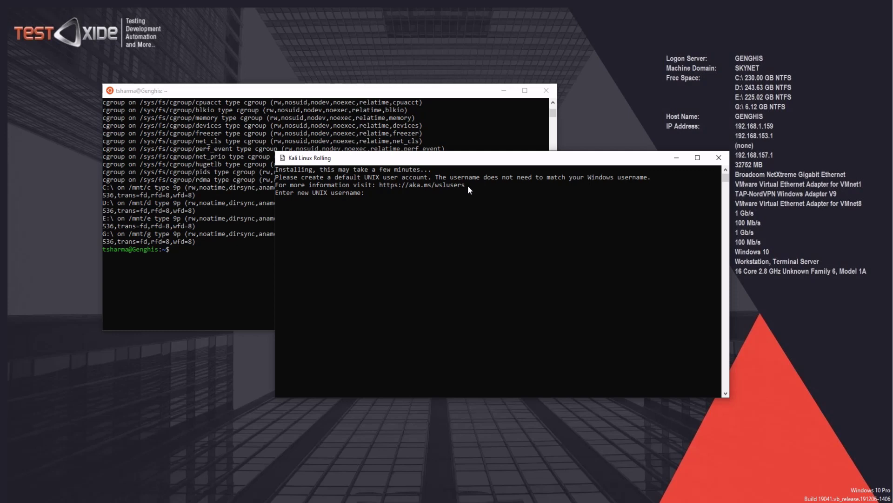
text(tshar)
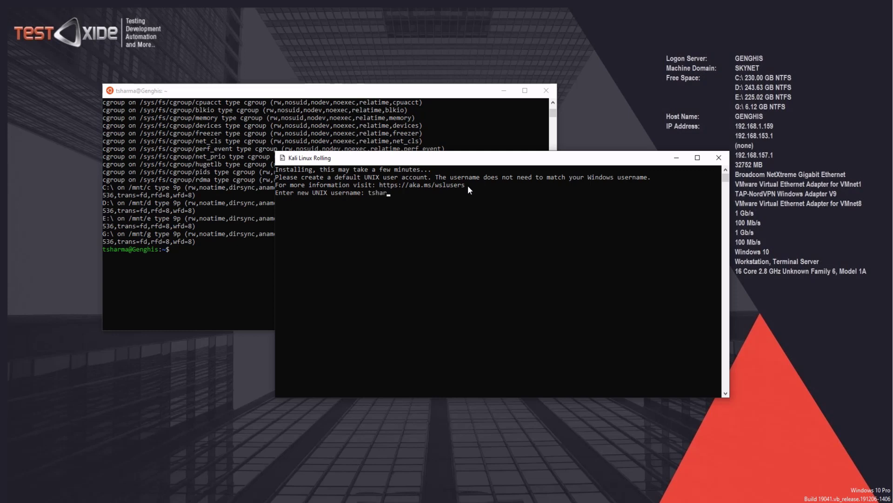
key(Return)
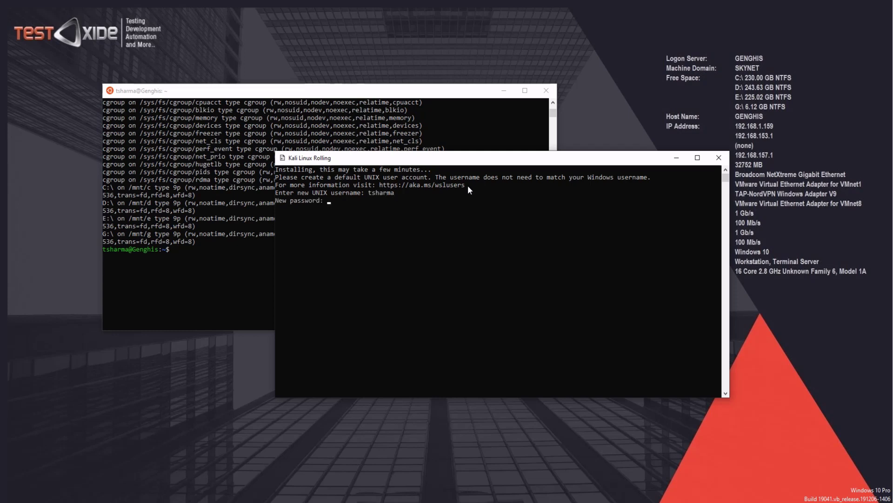